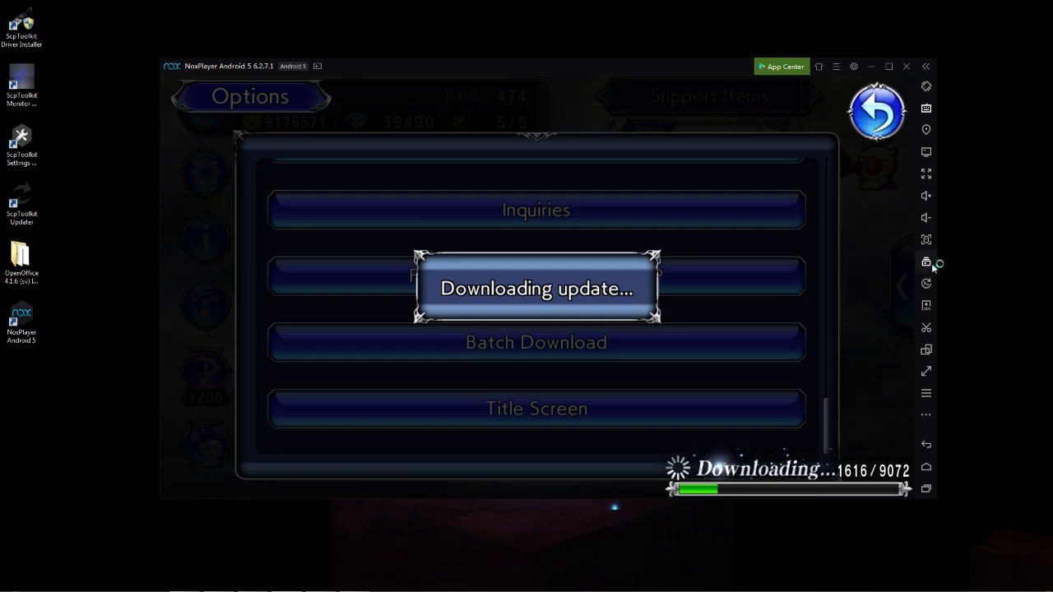
mouse_move(951, 278)
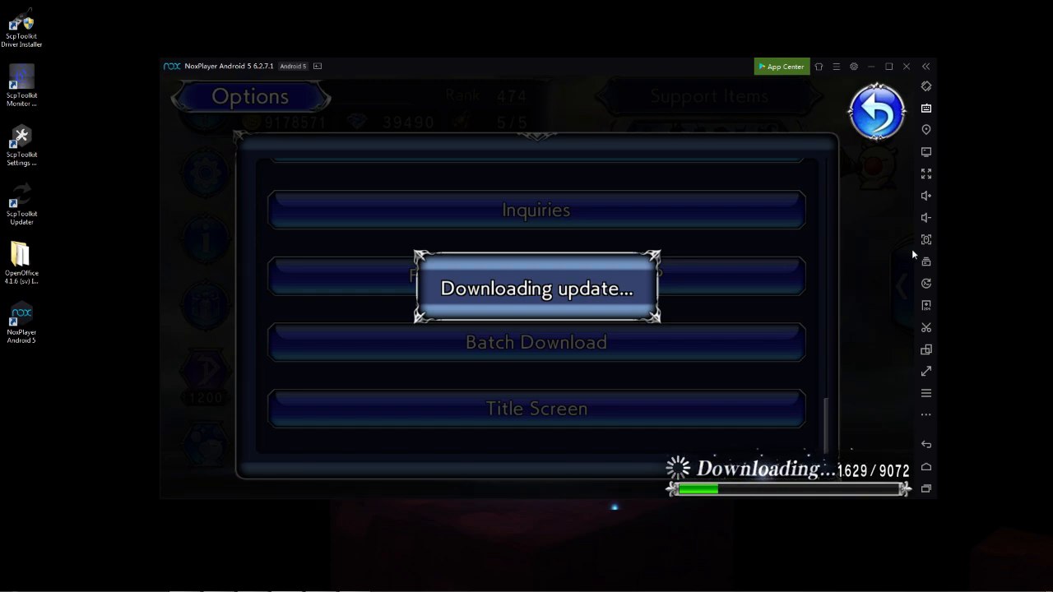
mouse_move(661, 582)
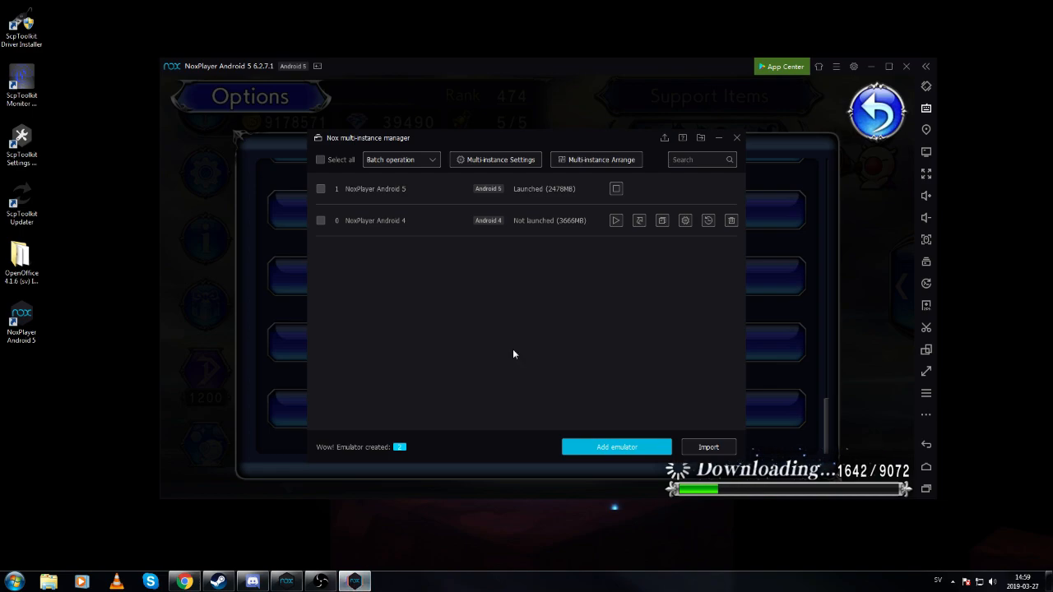
mouse_move(527, 346)
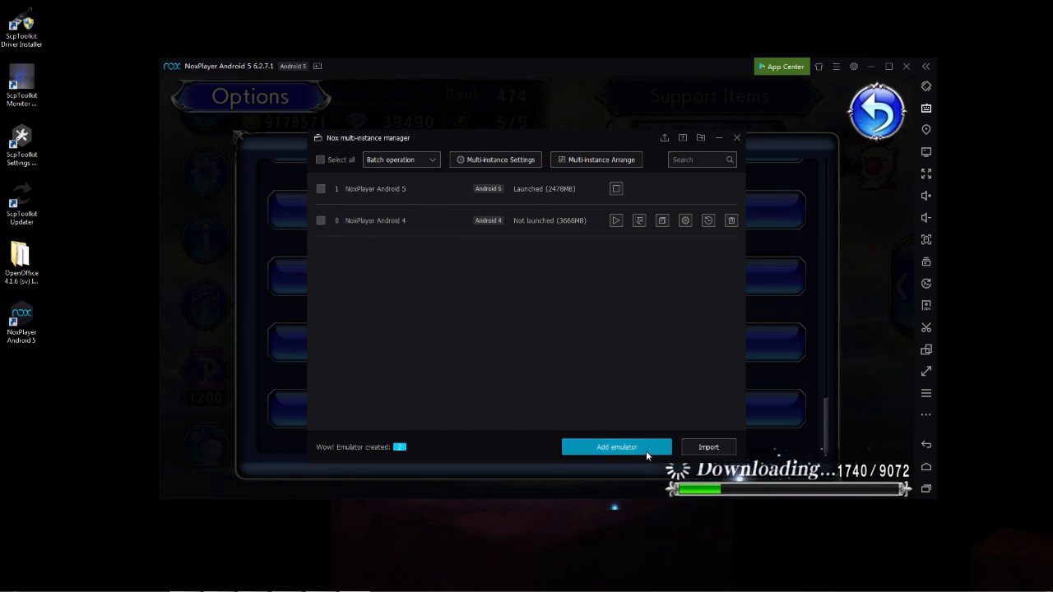
click(616, 448)
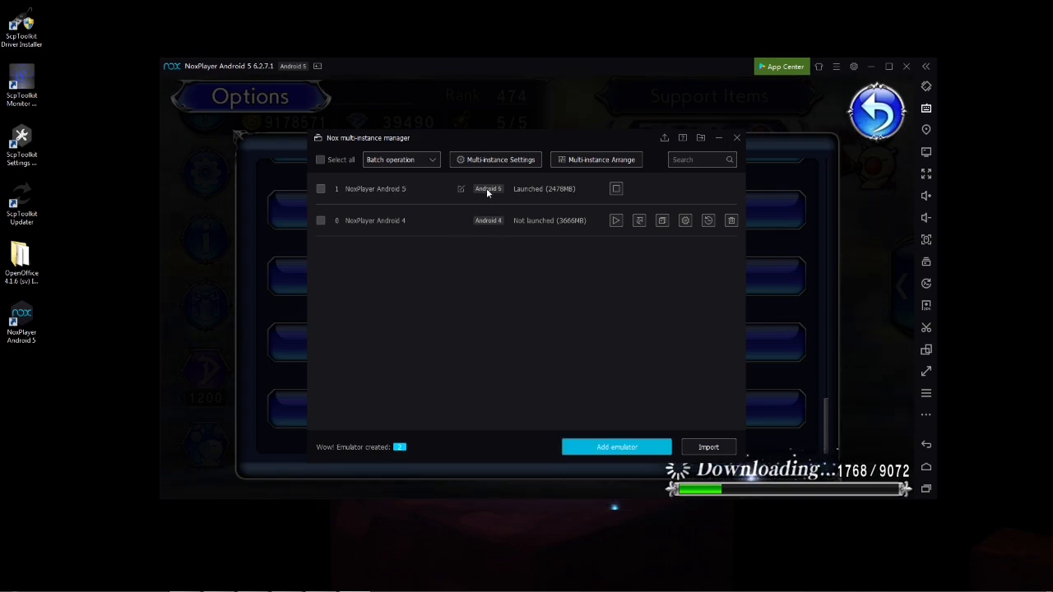
mouse_move(651, 199)
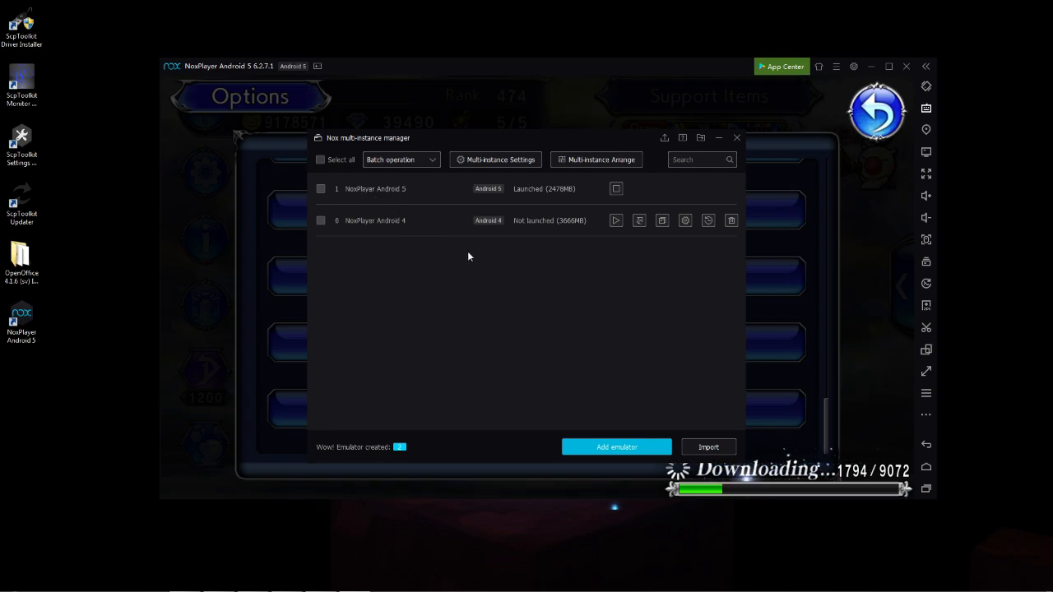
mouse_move(665, 138)
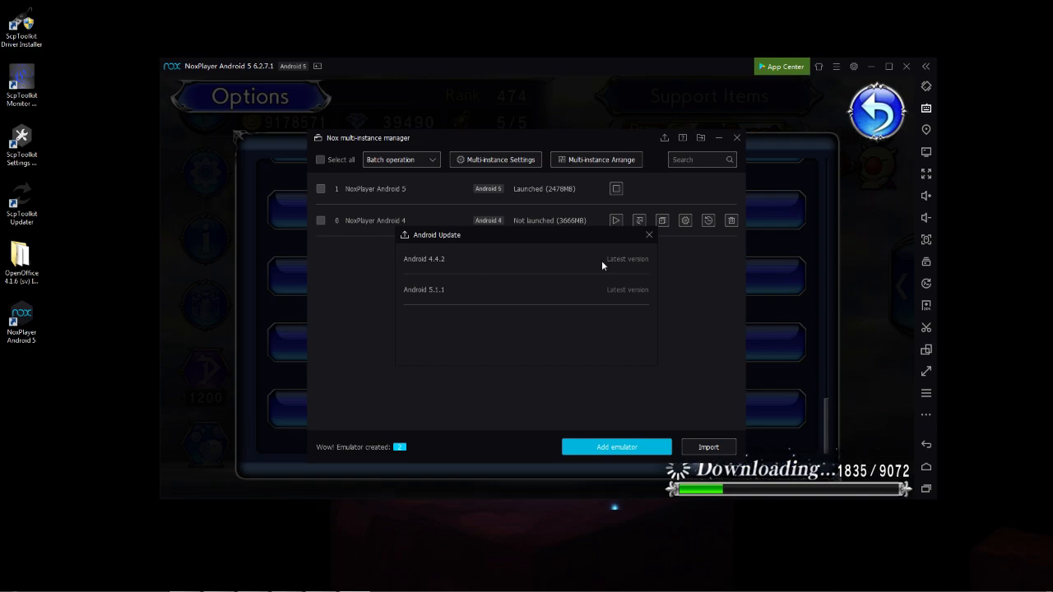
mouse_move(443, 267)
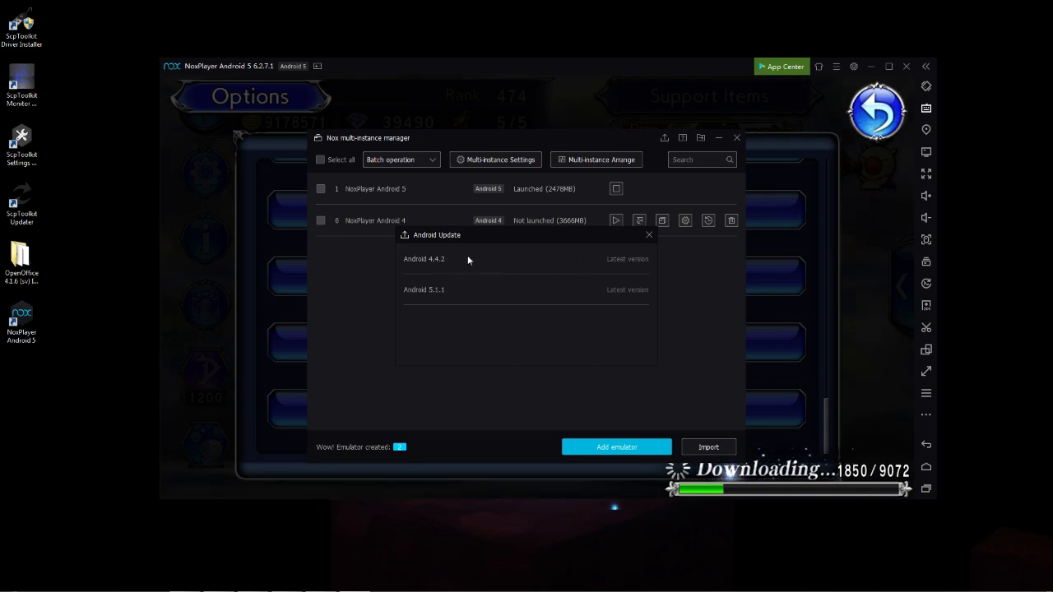
mouse_move(487, 307)
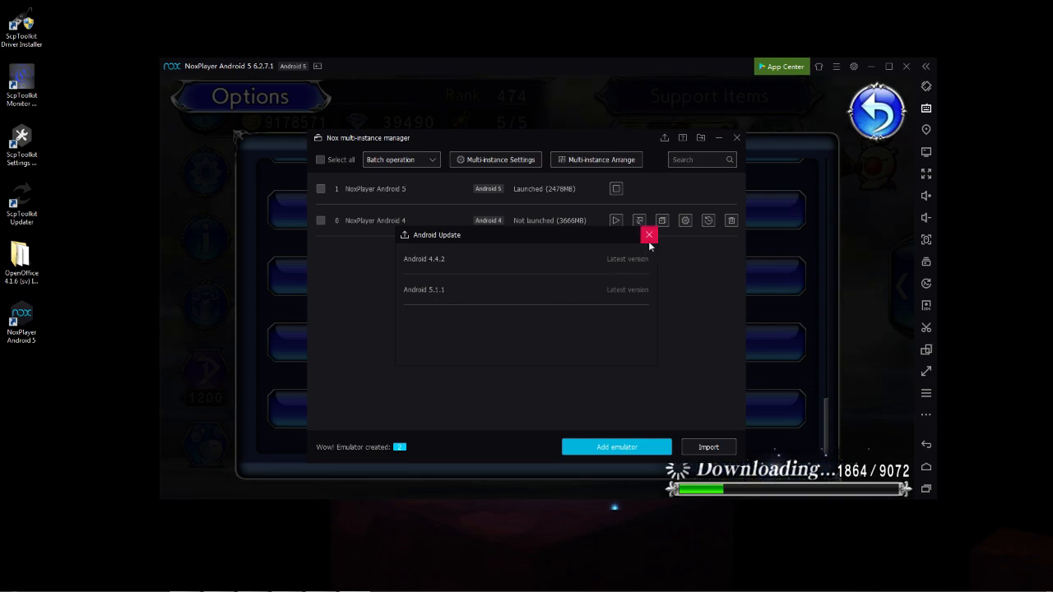
click(649, 235)
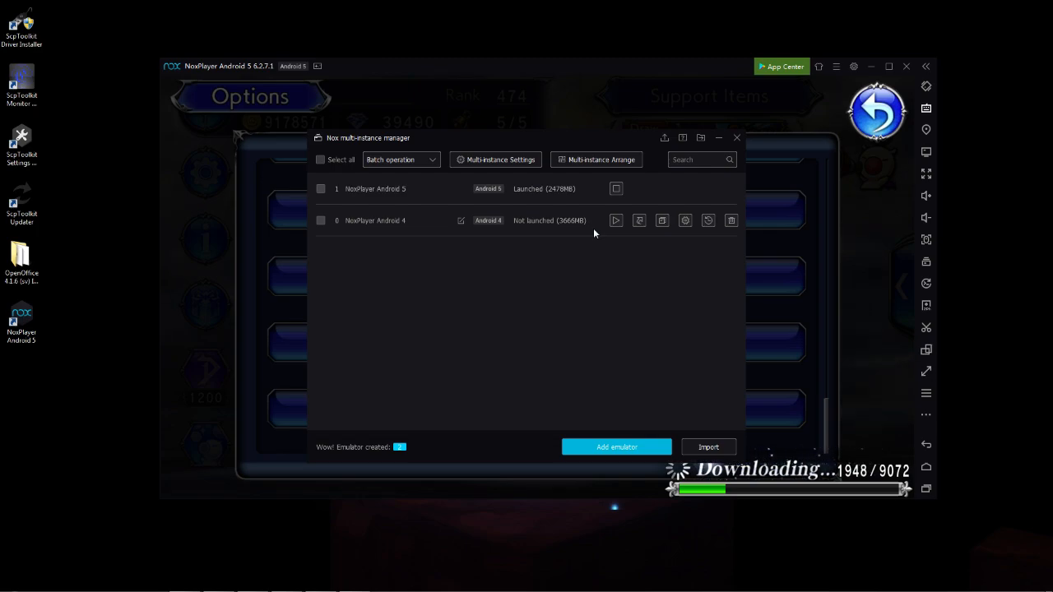
mouse_move(250, 255)
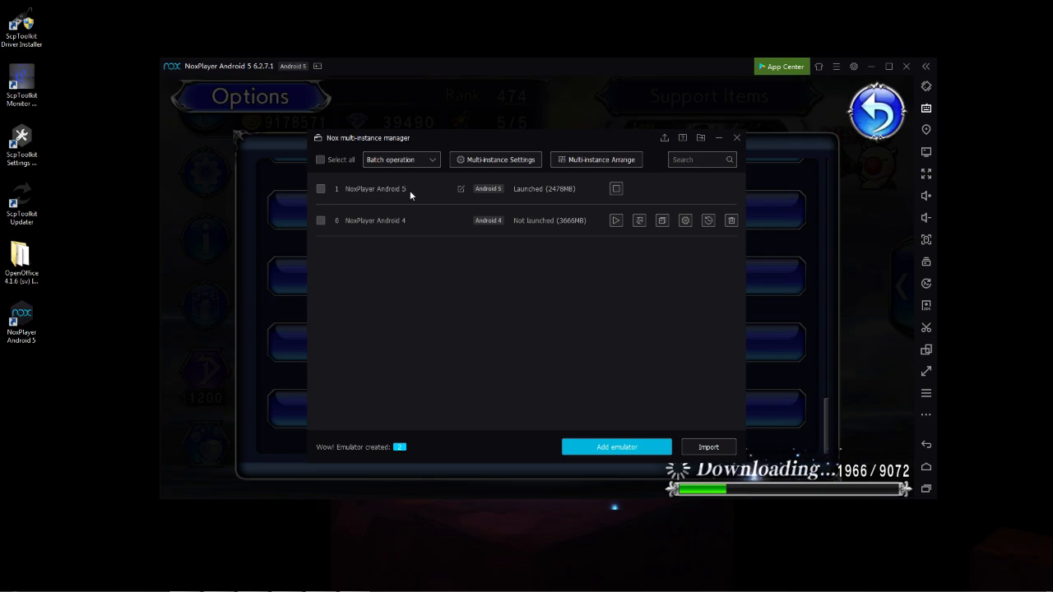
mouse_move(434, 194)
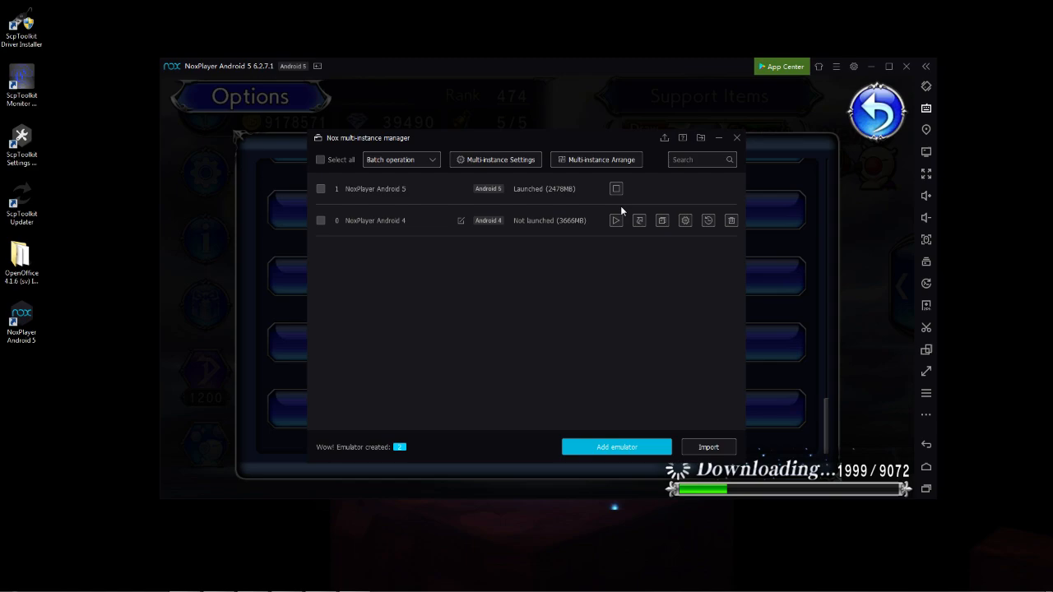
mouse_move(617, 217)
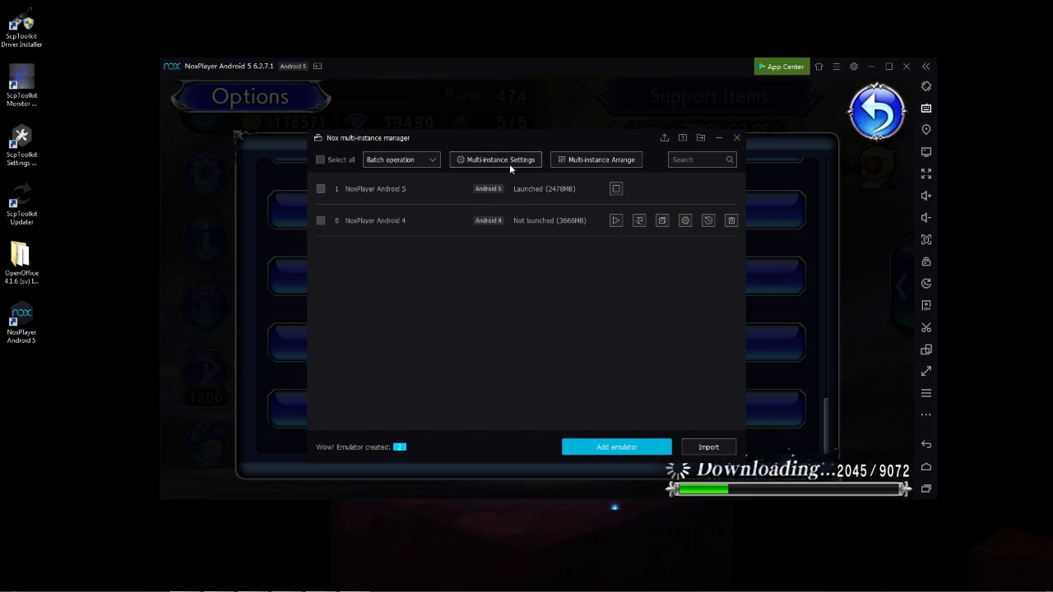
mouse_move(214, 427)
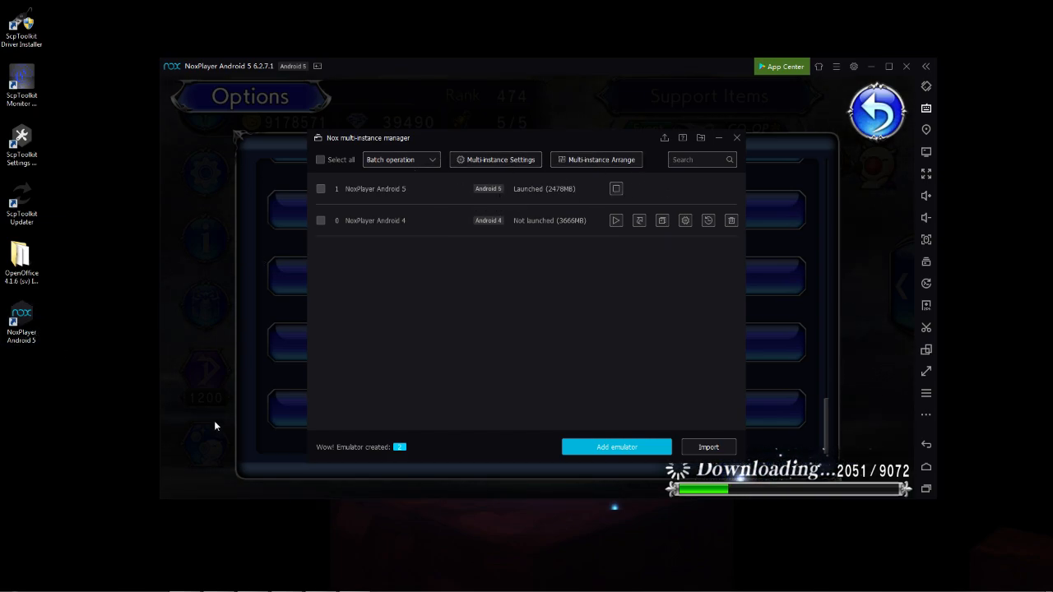
mouse_move(214, 339)
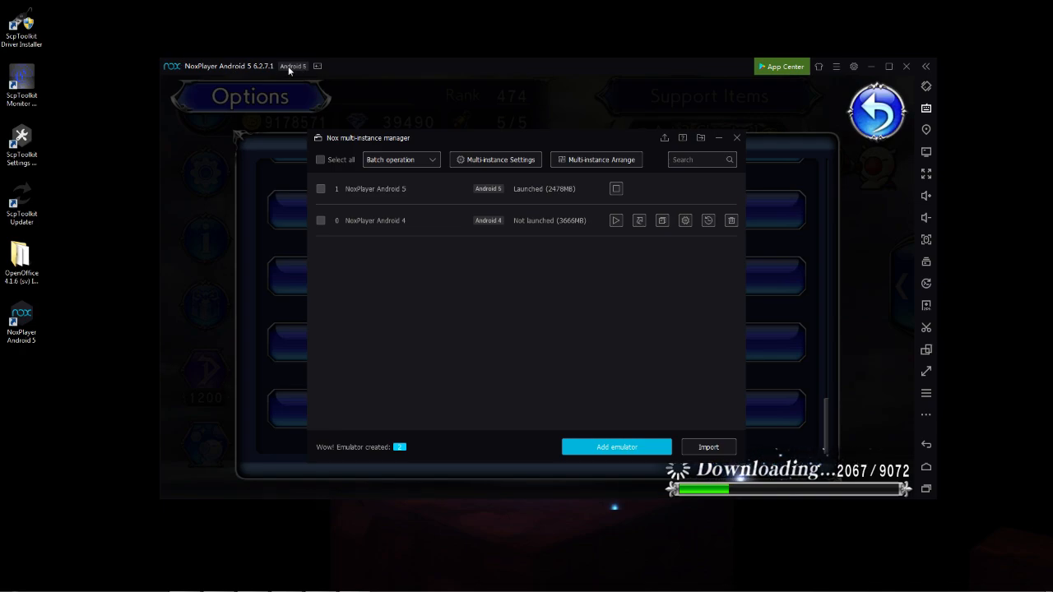
mouse_move(306, 73)
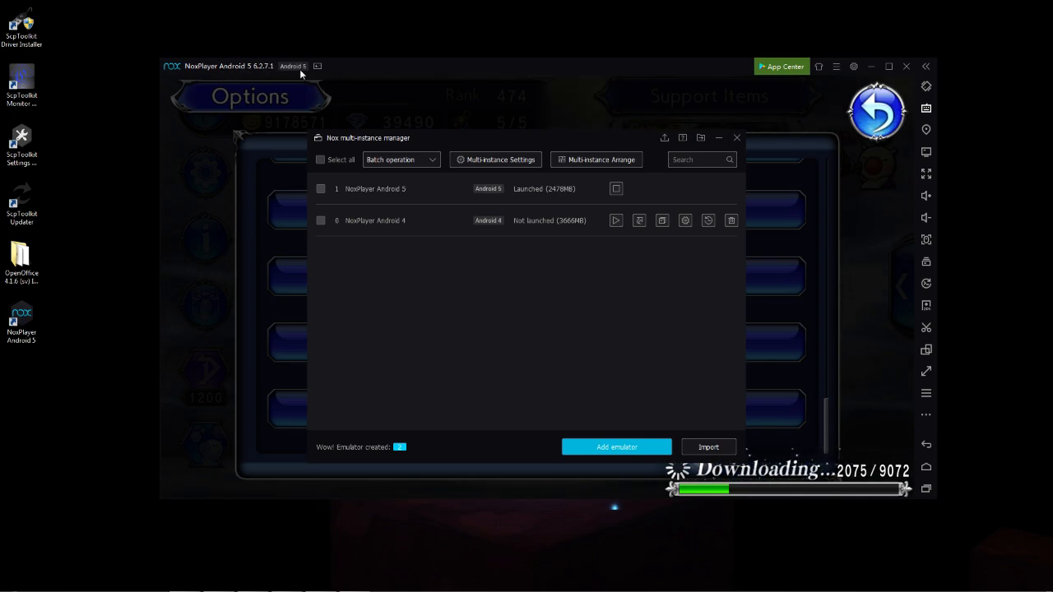
mouse_move(365, 113)
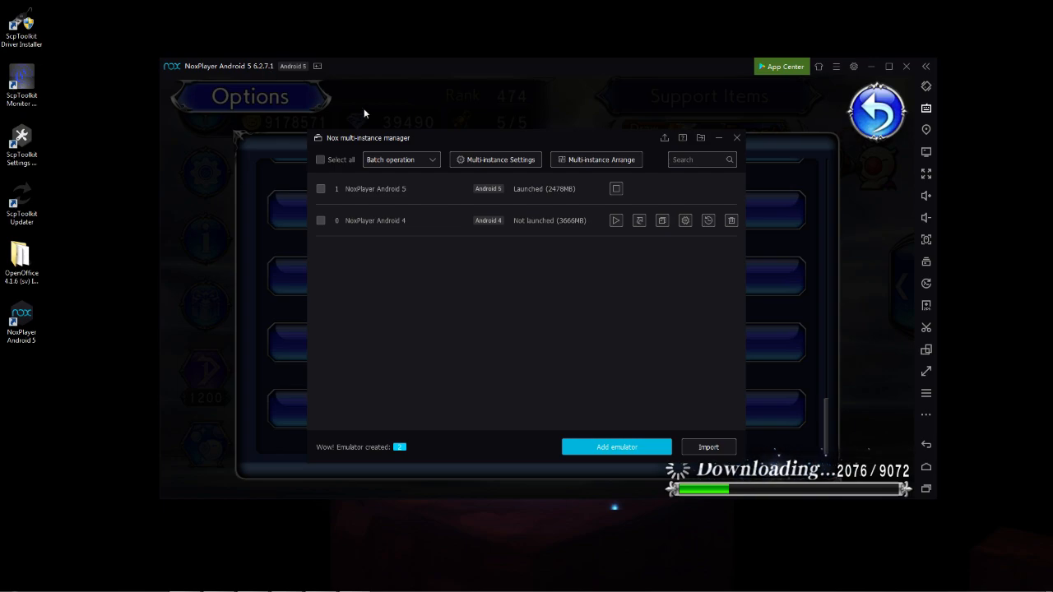
Close the multi-instance manager, leaving the game's update download in view.
click(737, 138)
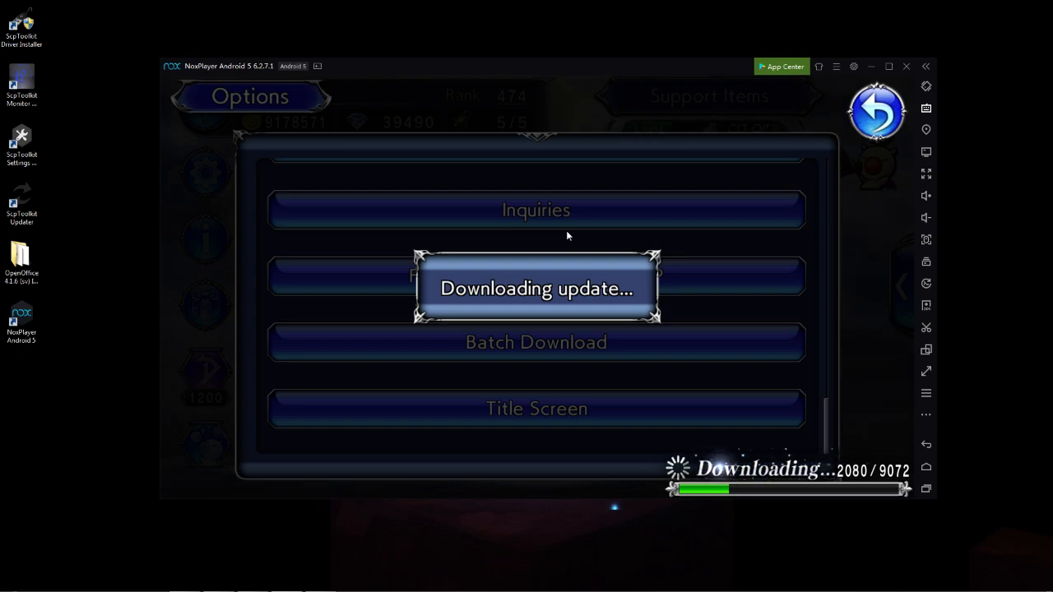
Show the context menu of the NoxPlayer Android 5 desktop shortcut.
right_click(22, 321)
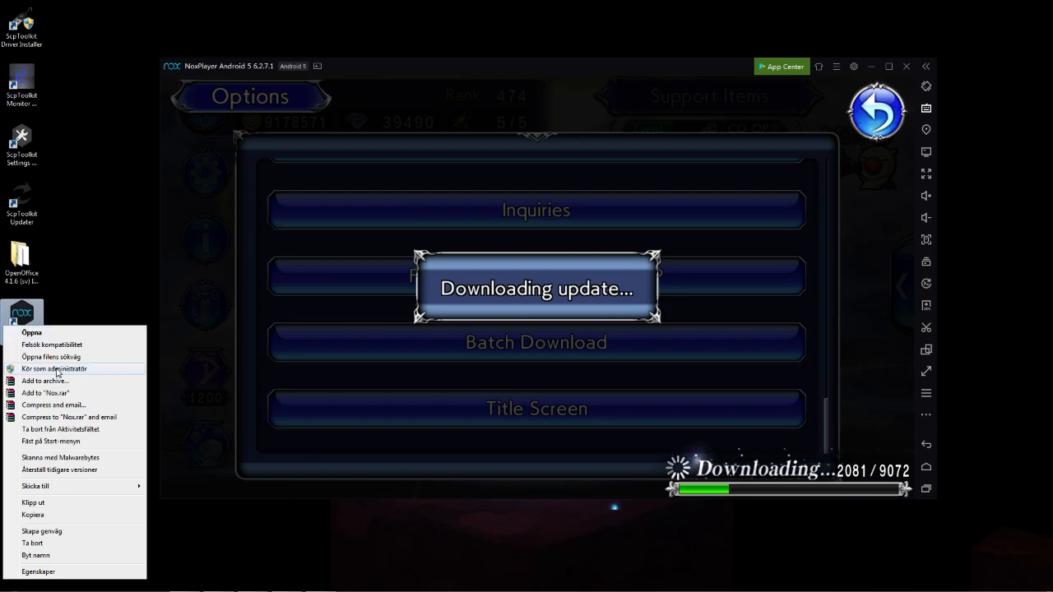
Go to the shortcut's file location and select Nox.exe in the bin folder.
click(49, 356)
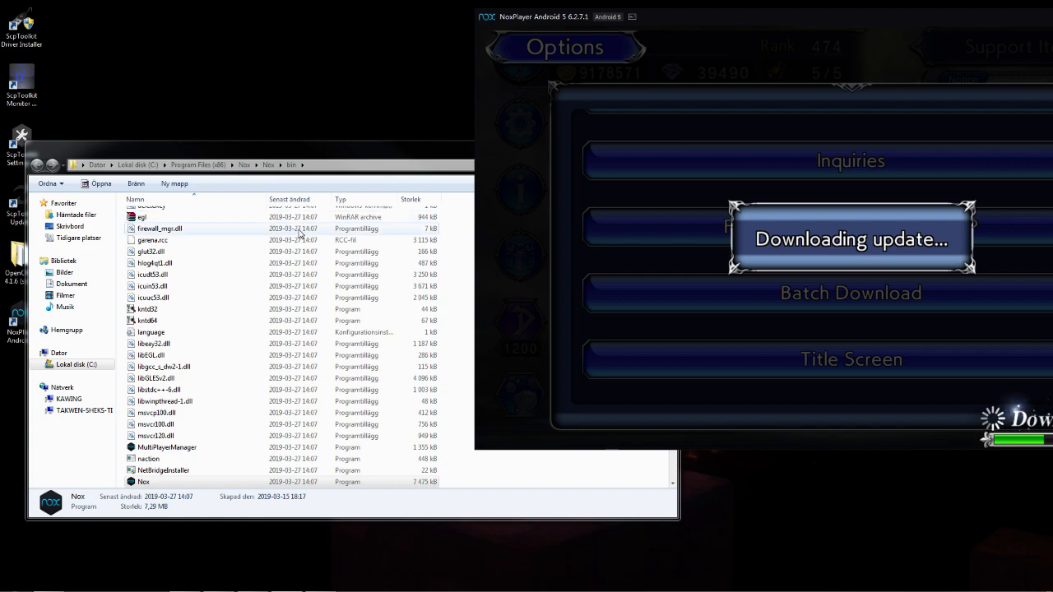
click(143, 480)
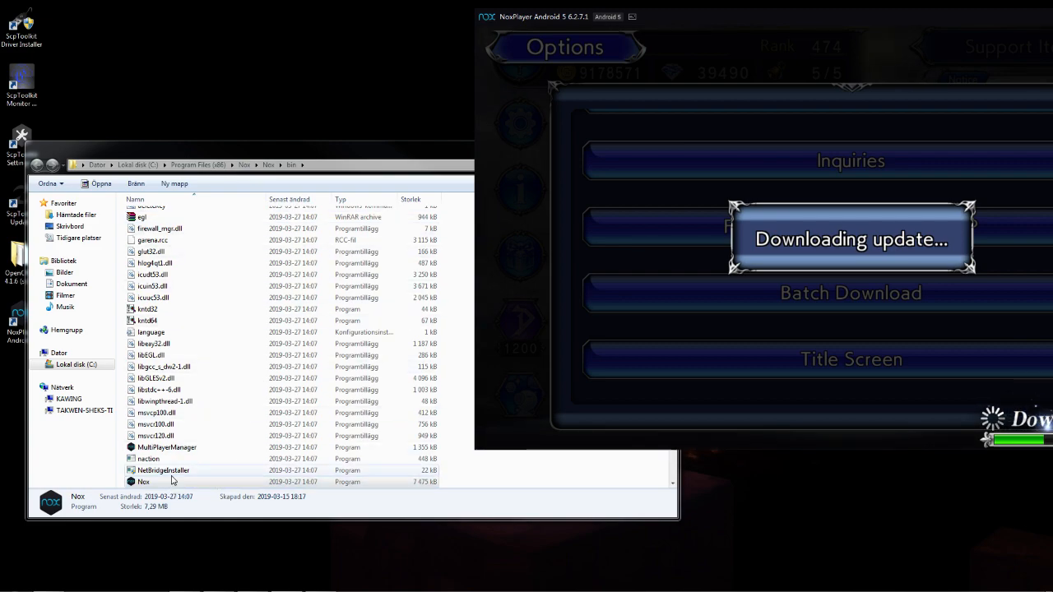
click(145, 481)
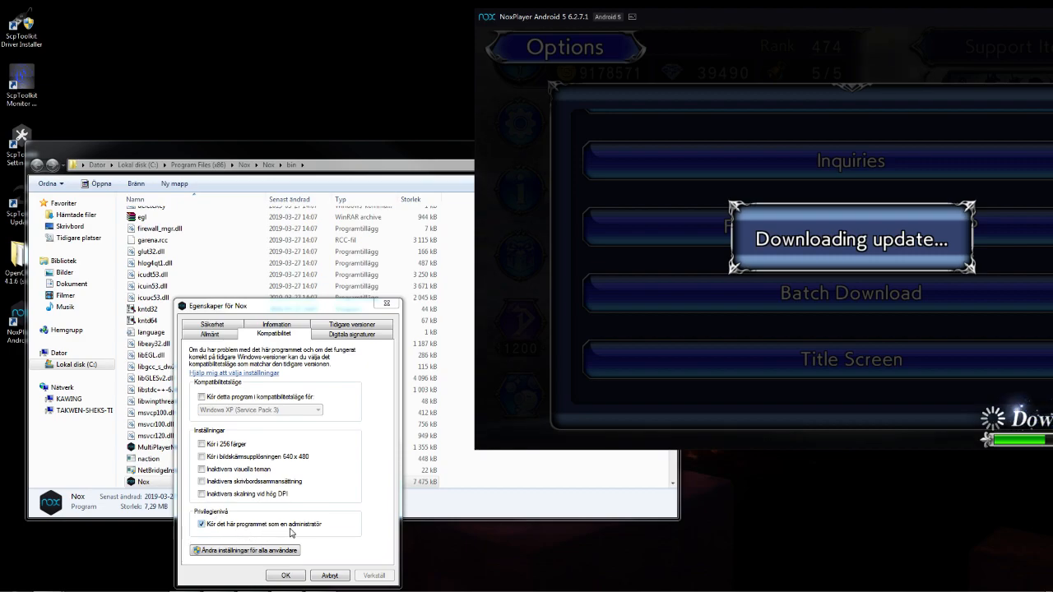
mouse_move(326, 534)
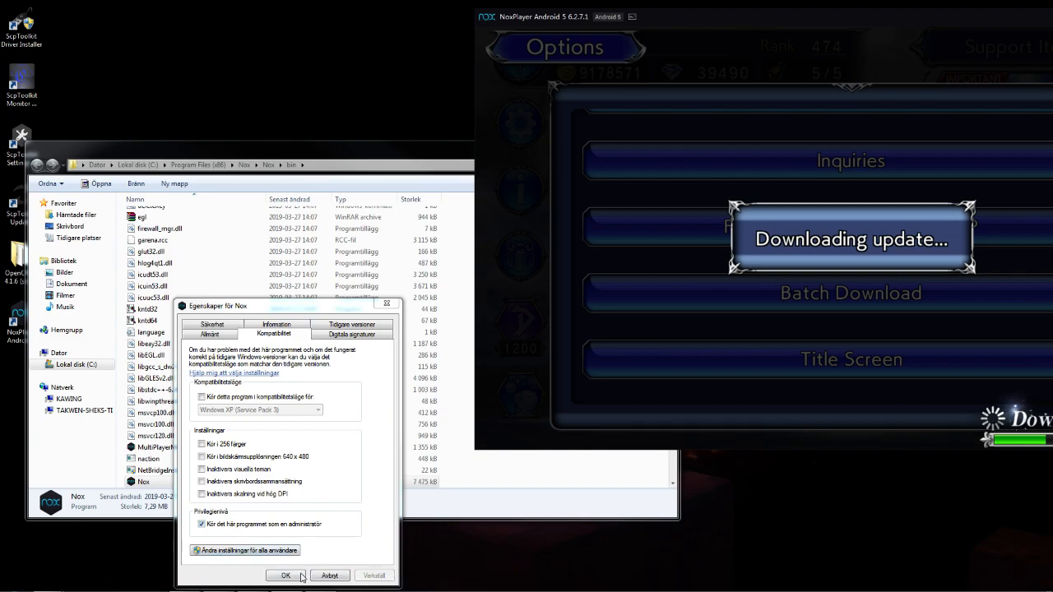
Confirm the Nox properties with 'Kör det här programmet som administratör' ticked.
click(284, 576)
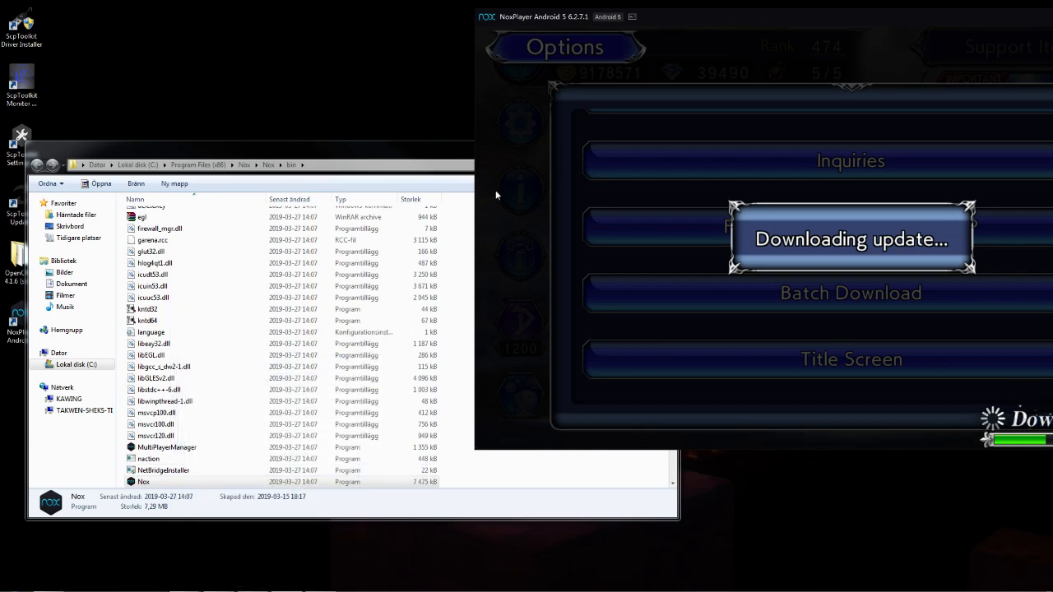
mouse_move(477, 161)
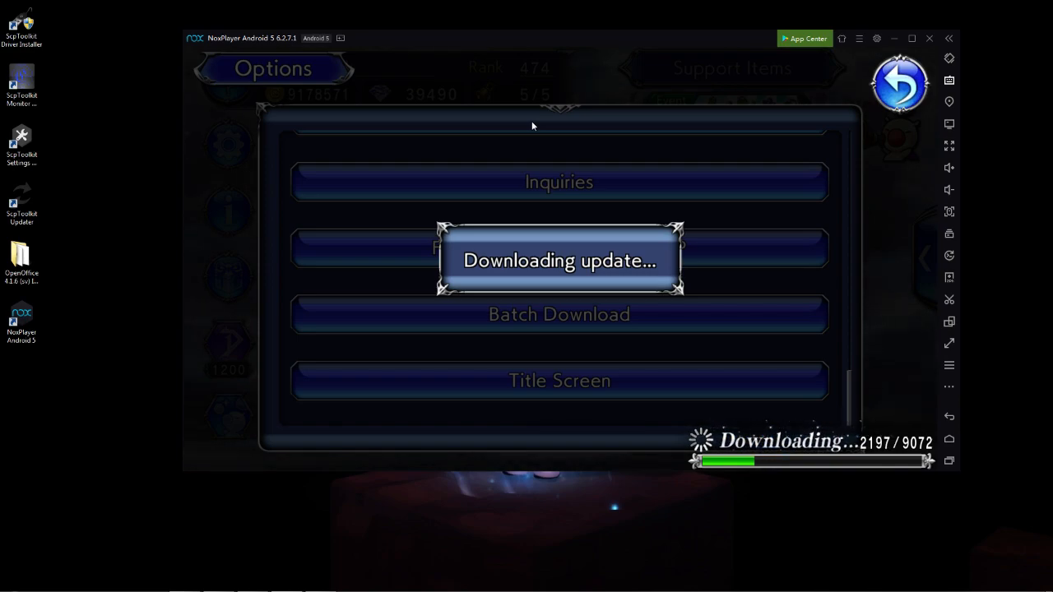
mouse_move(563, 164)
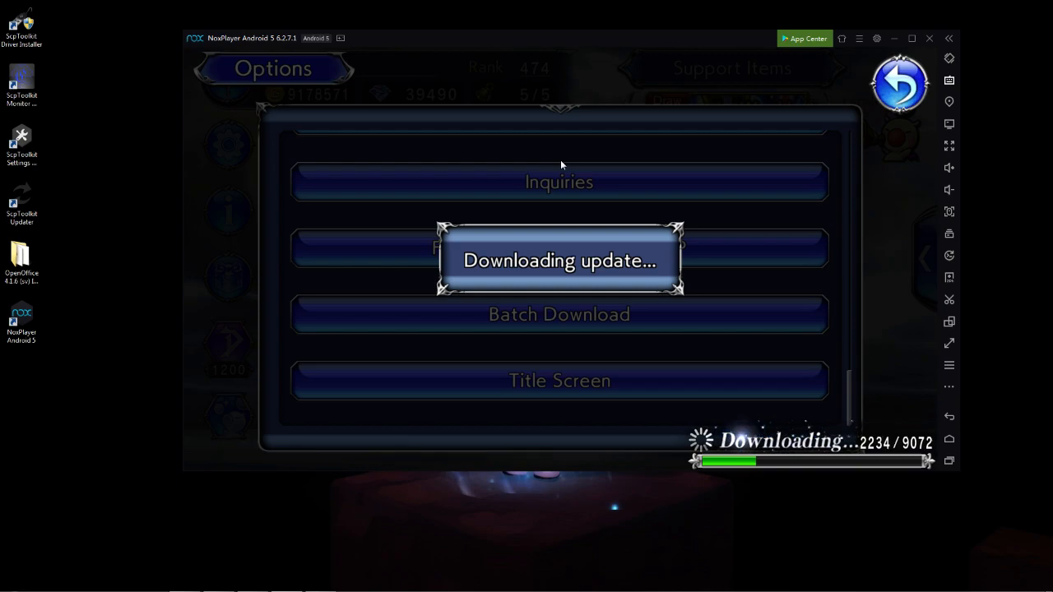
mouse_move(549, 246)
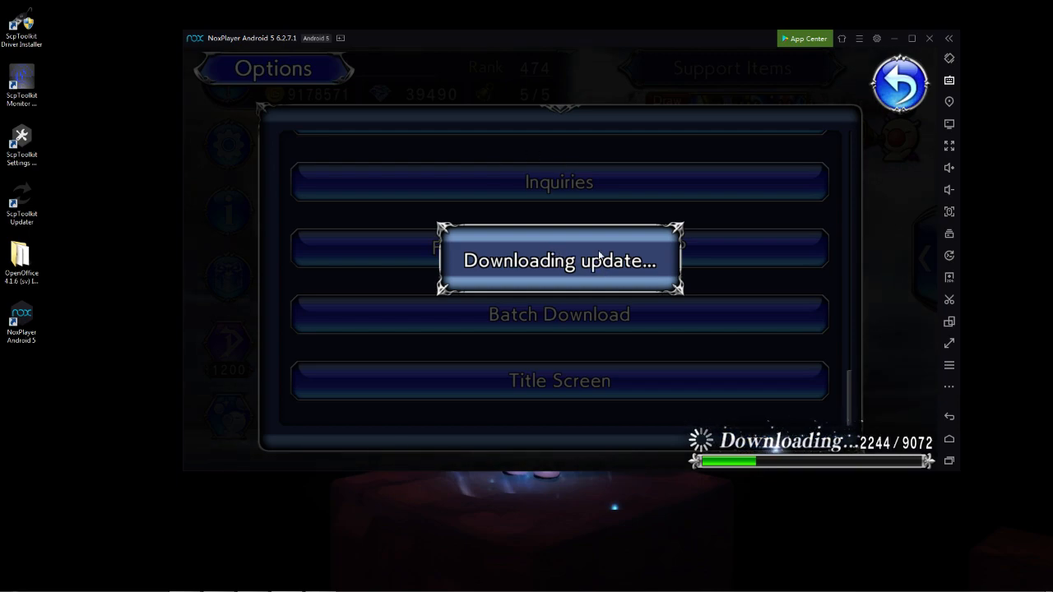
mouse_move(711, 284)
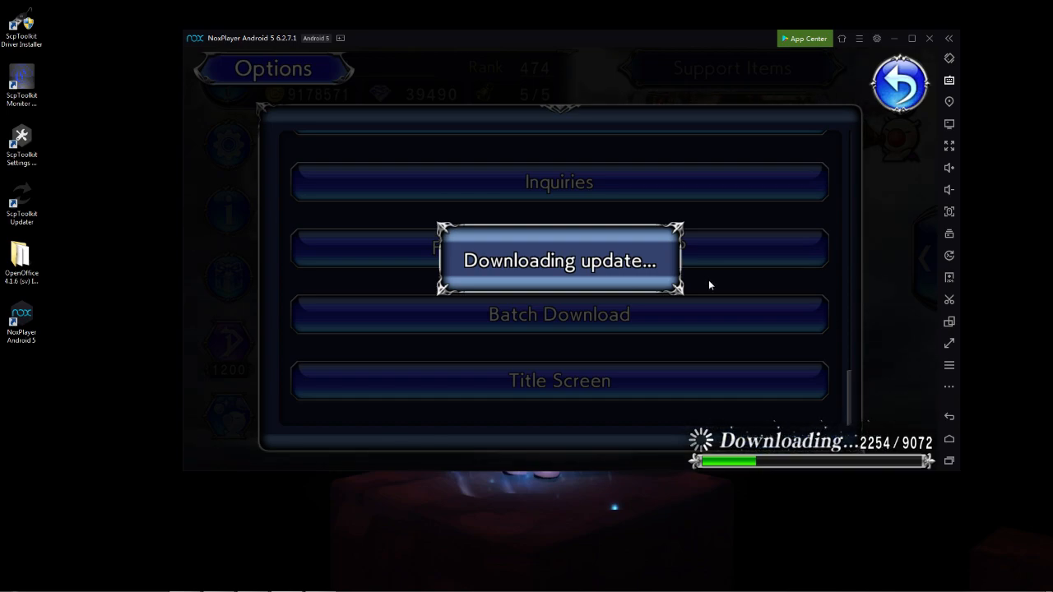
mouse_move(754, 285)
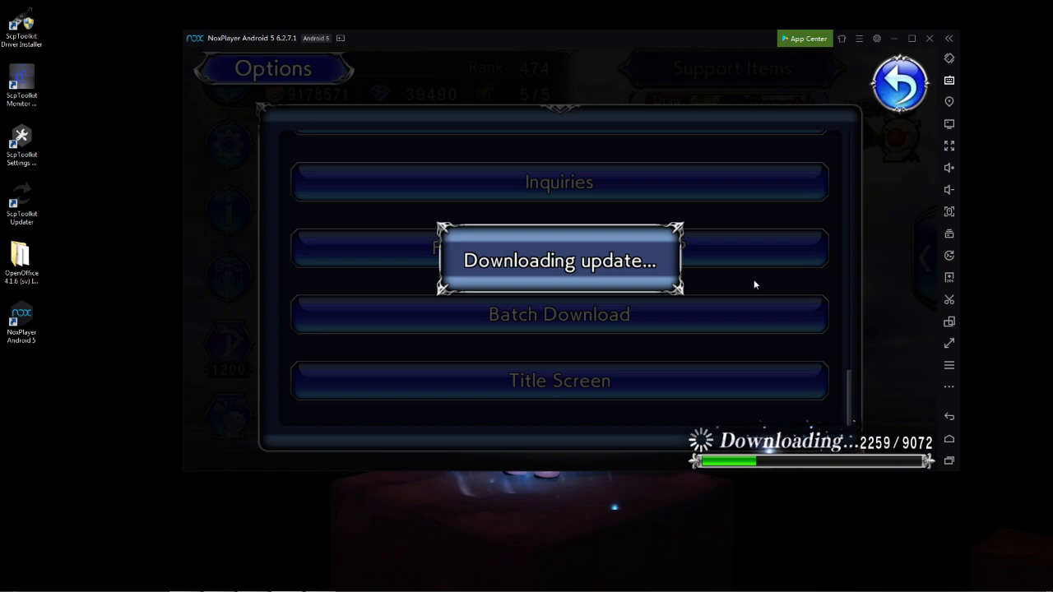